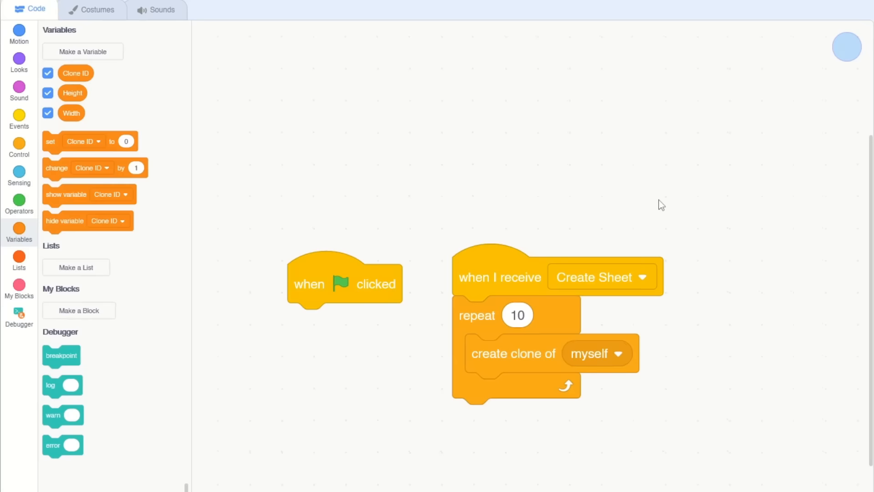
# Step: Run the project with the green flag to test the Clone ID * Width clone placement
pyautogui.click(555, 31)
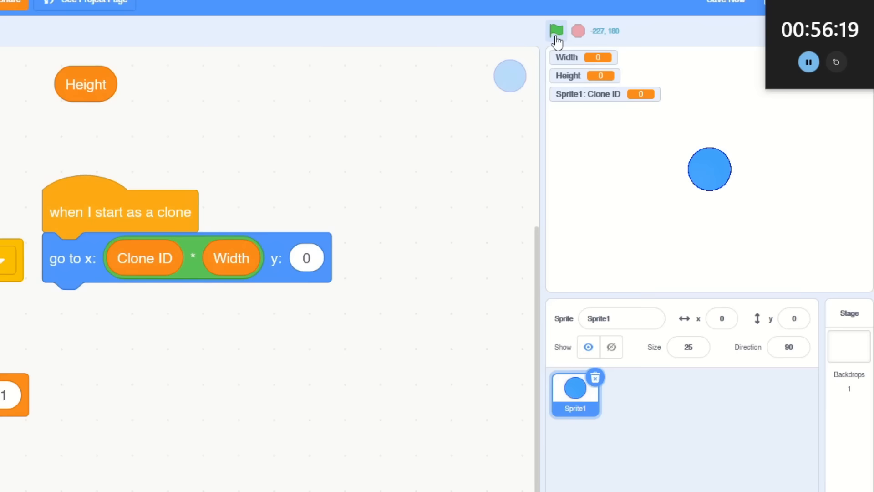
pyautogui.click(556, 31)
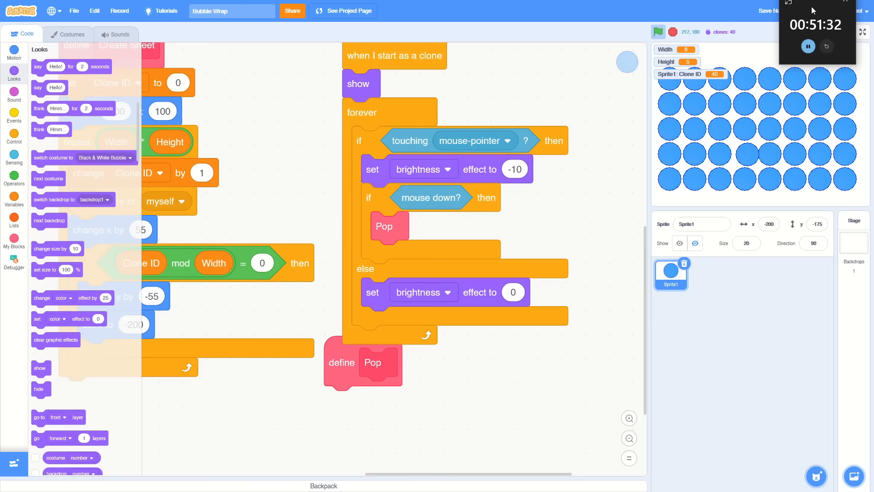
# Step: Switch to the Sounds area to add a Pop sound for the bubbles
pyautogui.click(115, 33)
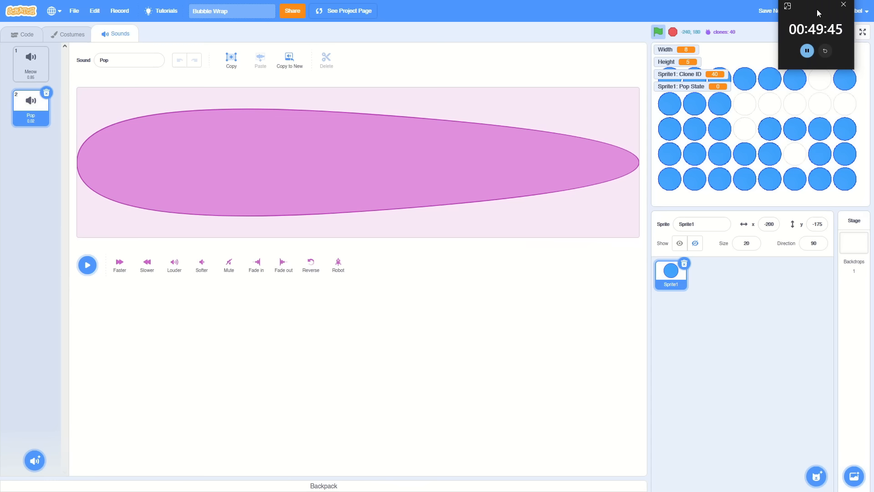
pyautogui.click(22, 34)
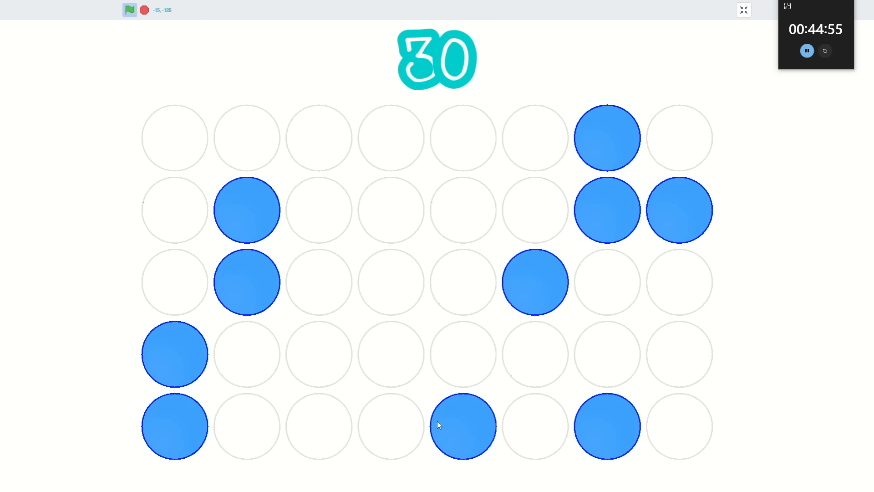
# Step: Pop a bubble in the grid to check the counter and popped outline
pyautogui.click(744, 9)
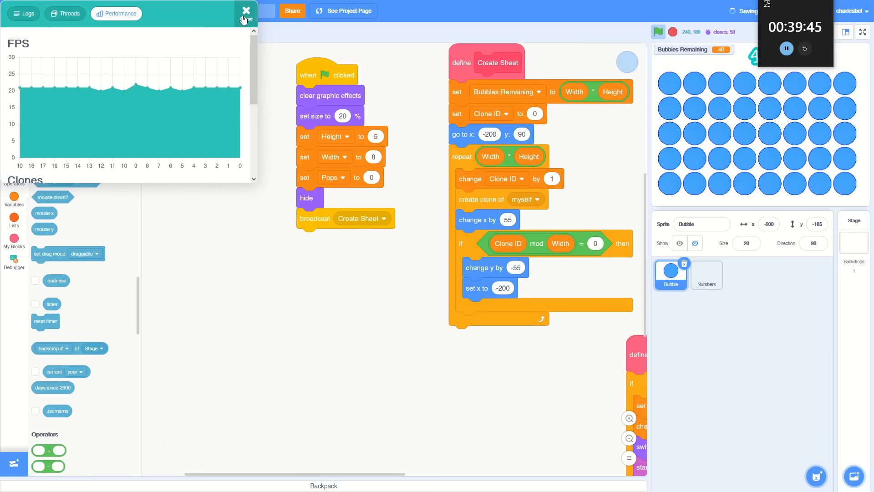
# Step: Close the Debugger's Performance readout after checking the frame rate
pyautogui.click(245, 11)
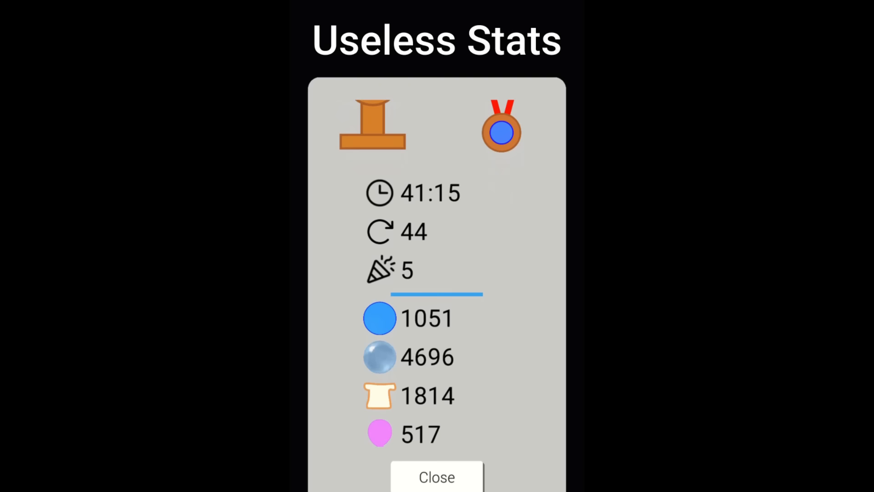
# Step: Show the Useless Stats mockup with play time, replays, celebrations and bubble counts
pyautogui.click(437, 476)
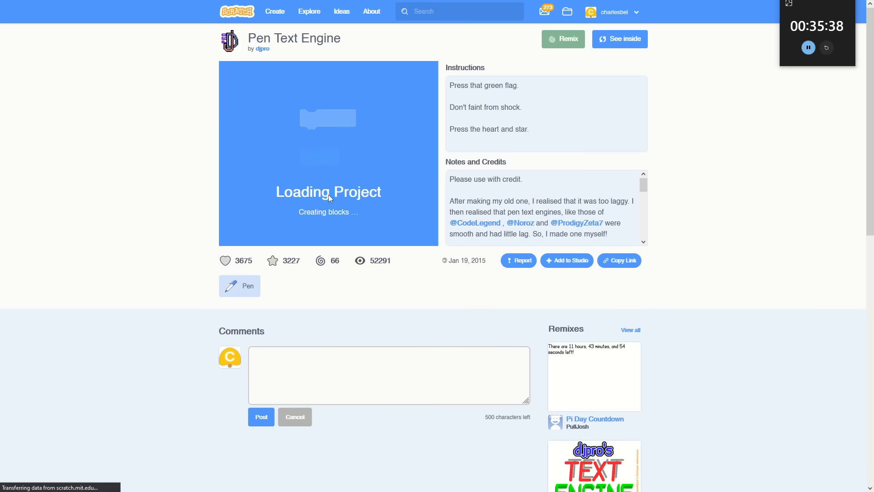
# Step: Load the Pen Text Engine project page on scratch.mit.edu
pyautogui.click(620, 39)
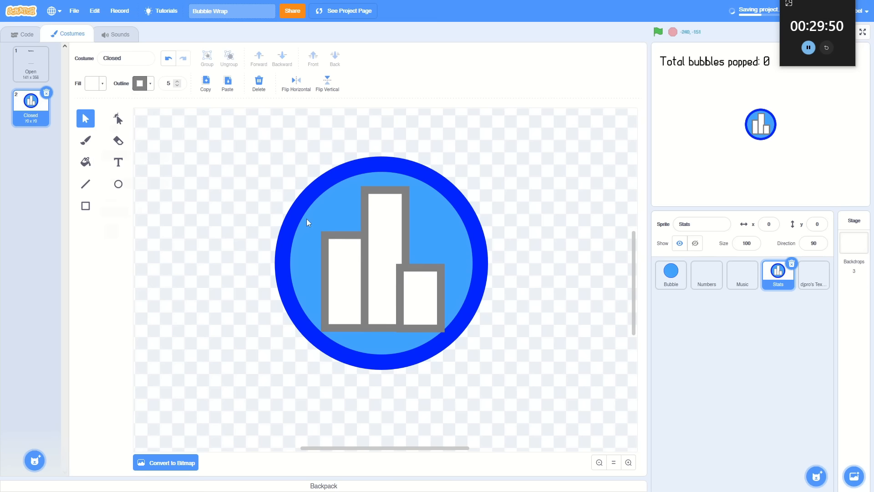
# Step: Add the Open/Close Stats text scripts and start a new variable for the Stats sprite
pyautogui.click(26, 33)
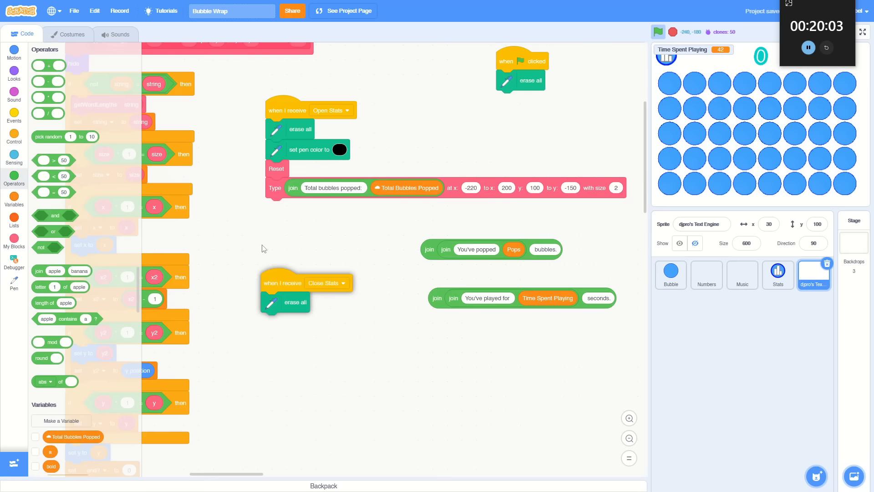
pyautogui.click(61, 421)
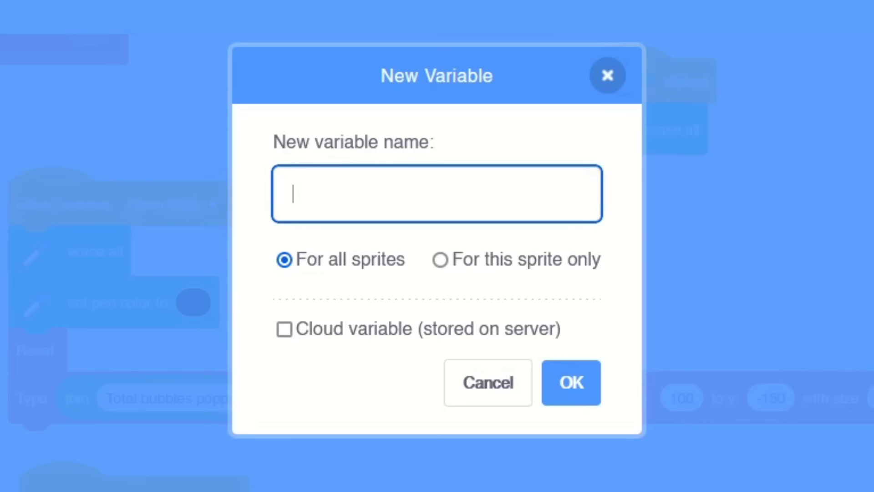
pyautogui.click(488, 382)
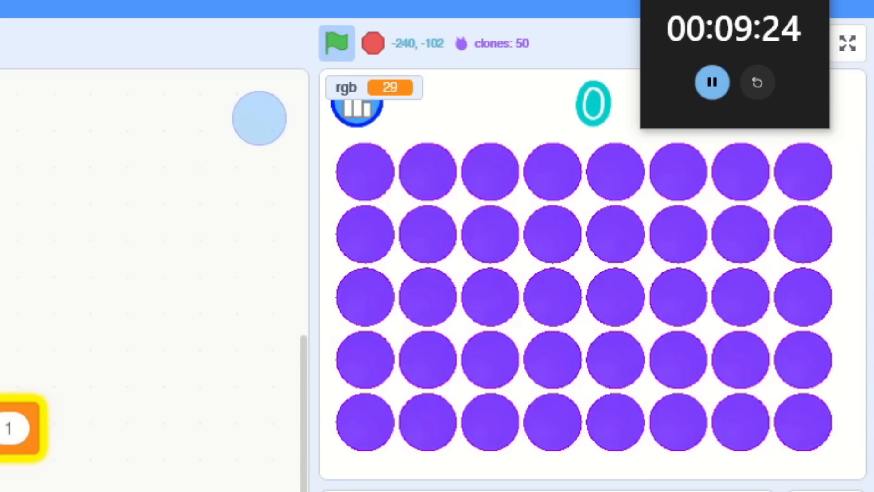
# Step: Test the colour-tinted bubbles and Settings sprite in the running game
pyautogui.click(848, 44)
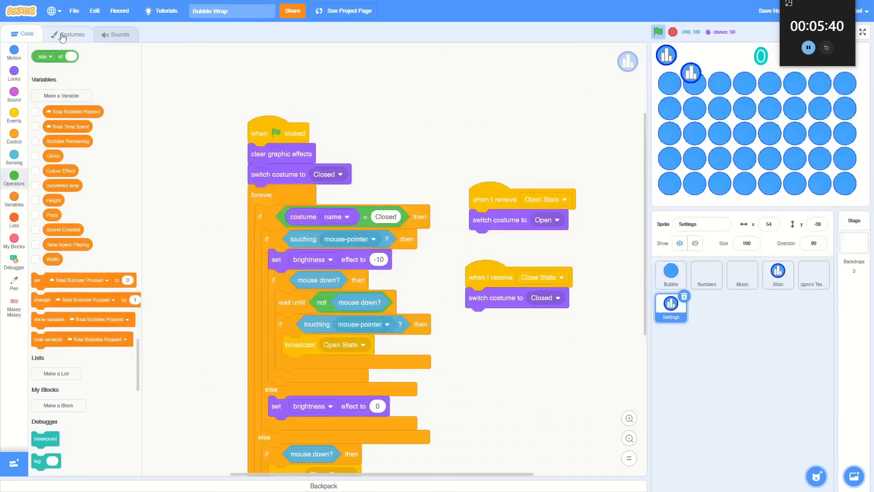
# Step: View the Settings sprite's Closed costume in the Costumes area for redrawing
pyautogui.click(71, 34)
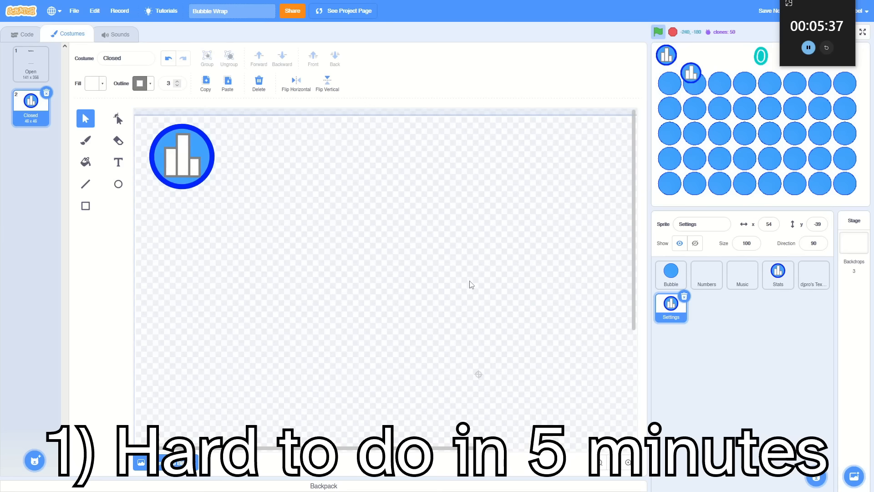
pyautogui.click(25, 33)
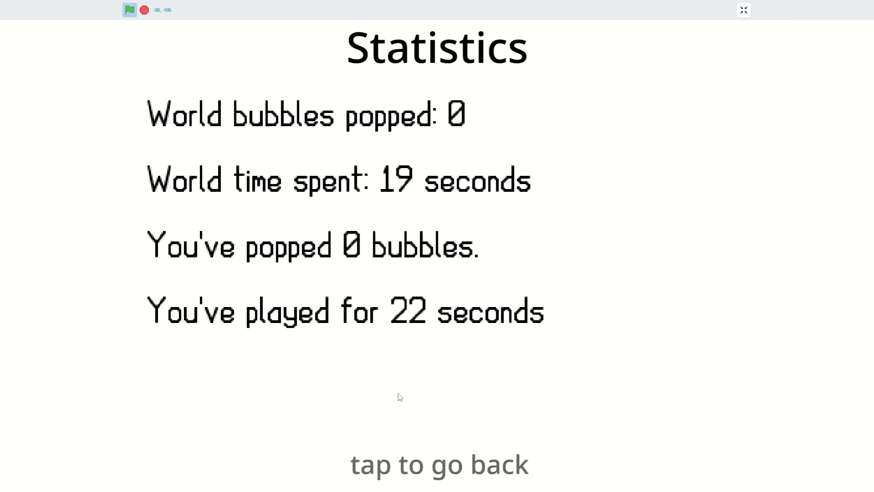
# Step: Show the Statistics screen with world and personal bubbles popped and time spent
pyautogui.click(439, 463)
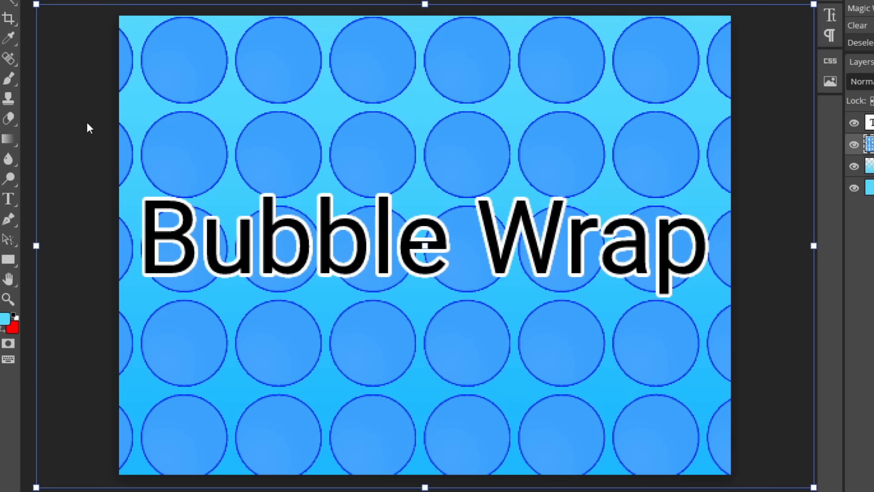
# Step: Adjust the thumbnail's layers through the Layer menu in Photopea
pyautogui.click(73, 18)
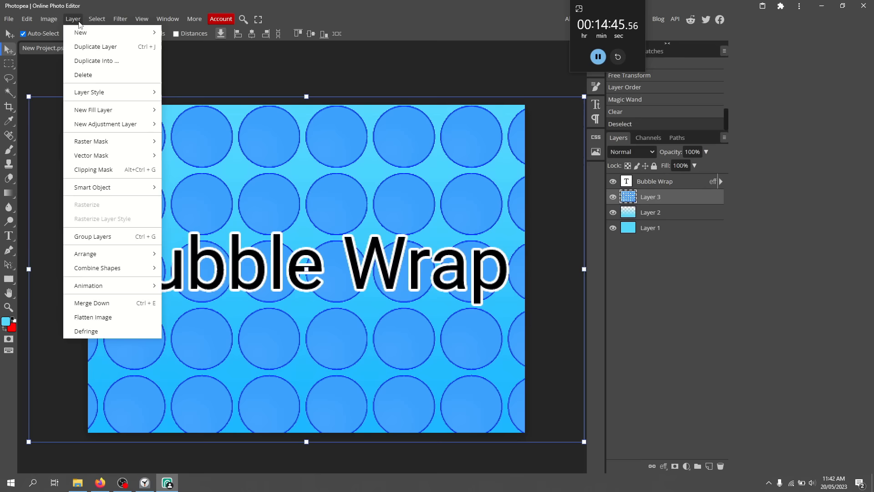
pyautogui.click(48, 19)
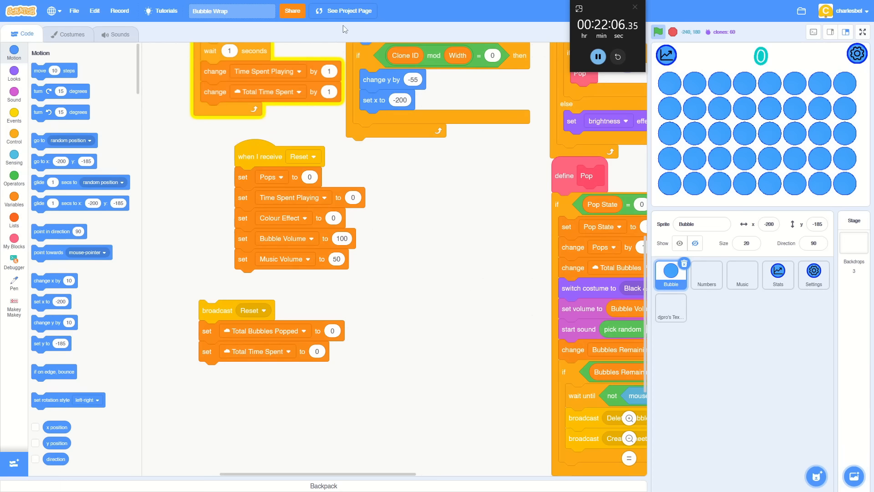
# Step: Write 'Pop the bubbles' in the project page's Instructions box
pyautogui.click(343, 11)
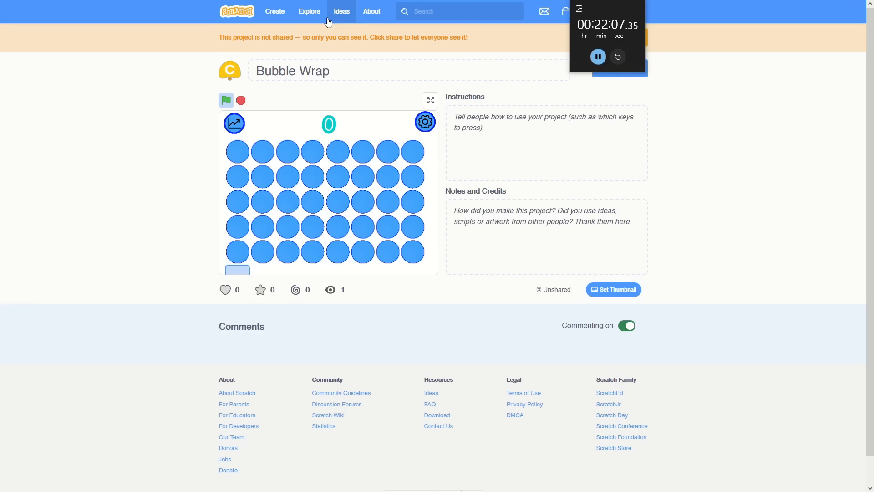
pyautogui.write('Pop the bubbles')
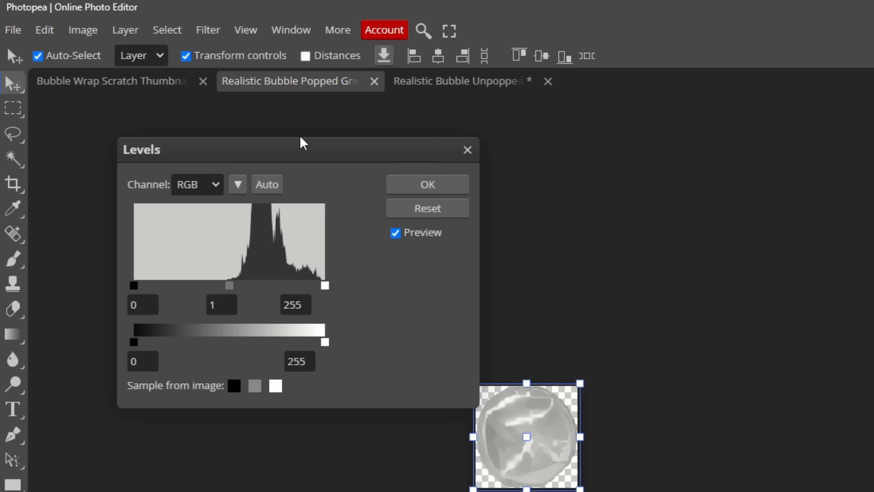
# Step: Apply a Levels adjustment to the grey popped-bubble image
pyautogui.click(83, 29)
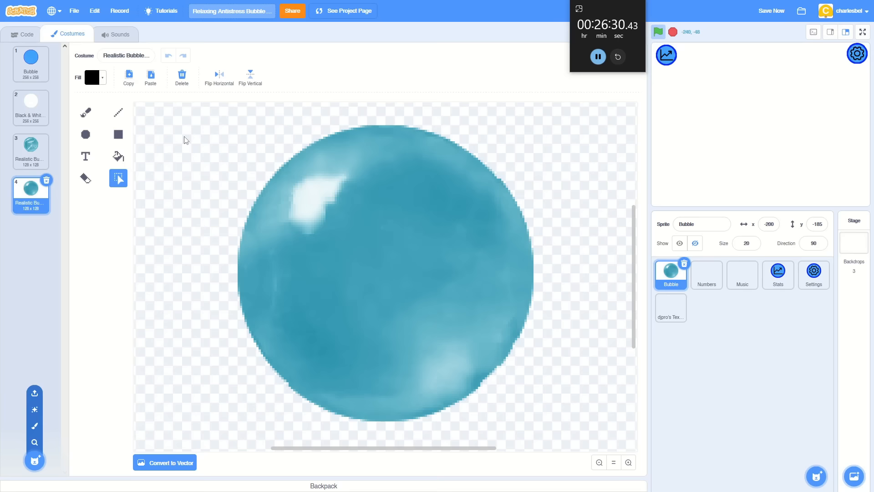
# Step: Add the realistic bubble costumes and a Bubble Type slider for the Settings screen
pyautogui.click(22, 33)
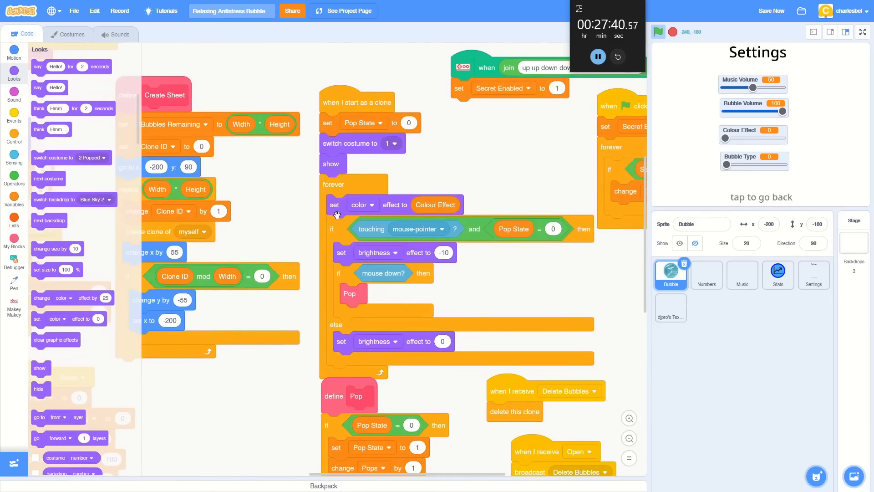
pyautogui.click(71, 34)
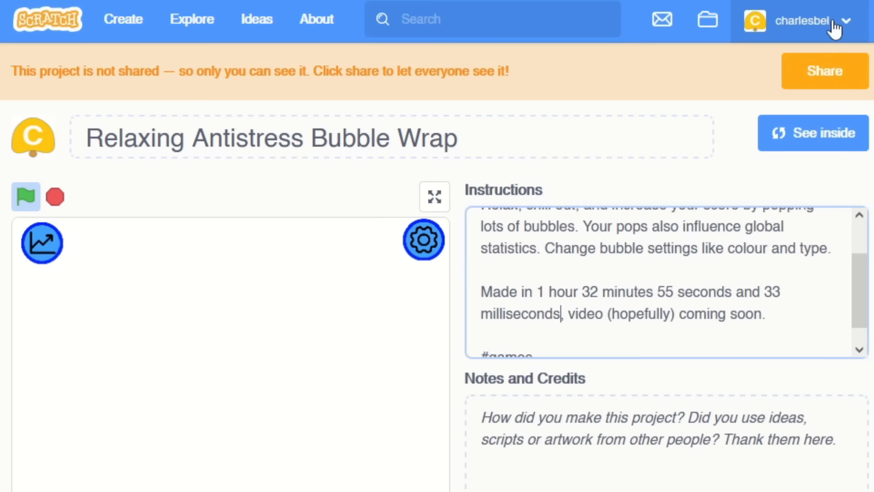
# Step: Enter the full game description into the project page's Instructions box
pyautogui.click(435, 197)
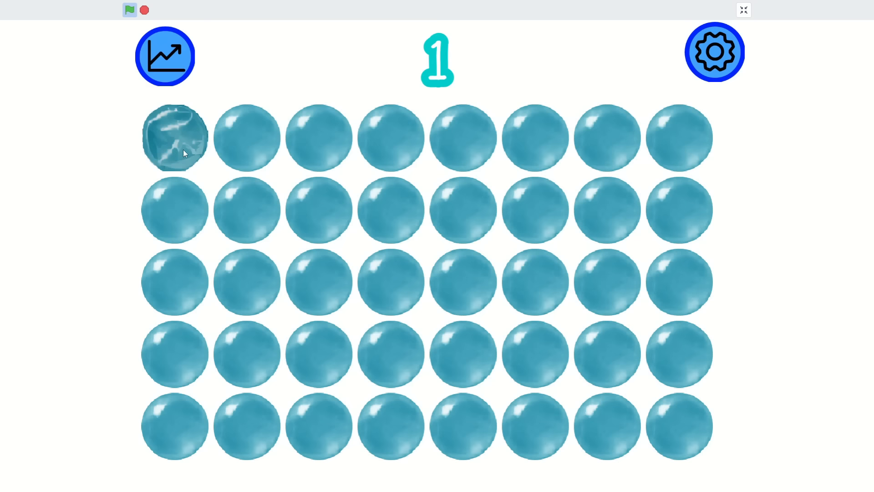
# Step: Pop bubbles in the running game, set Bubble Type to 2 in Settings, and return to the grid
pyautogui.click(714, 52)
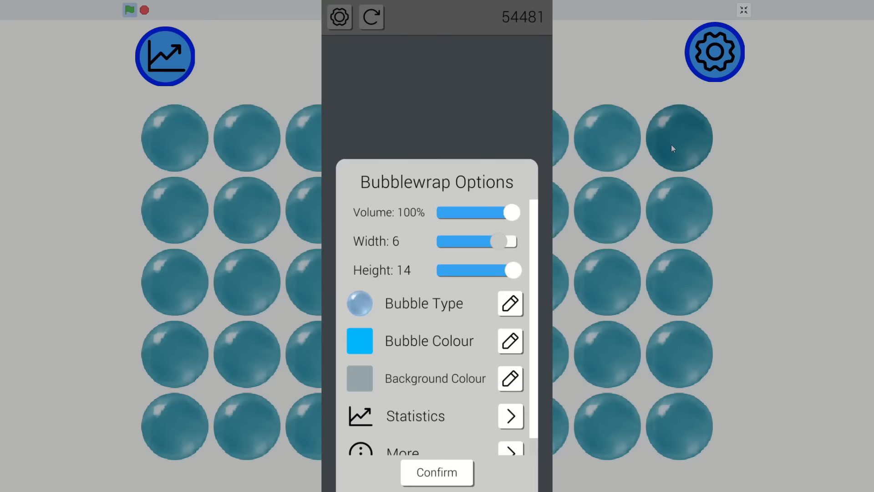
pyautogui.click(509, 303)
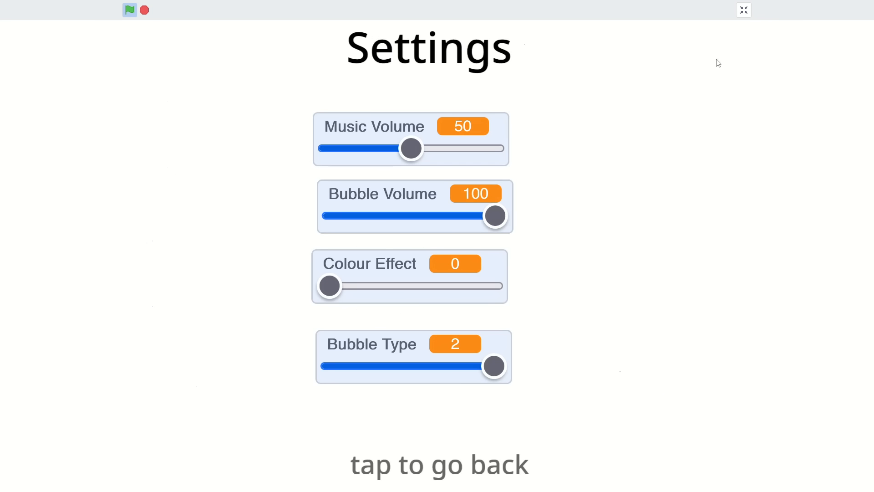
pyautogui.click(438, 464)
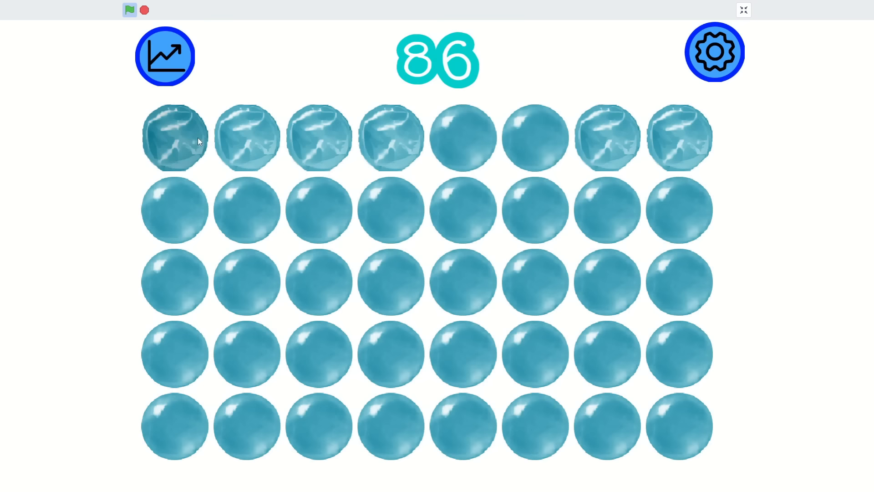